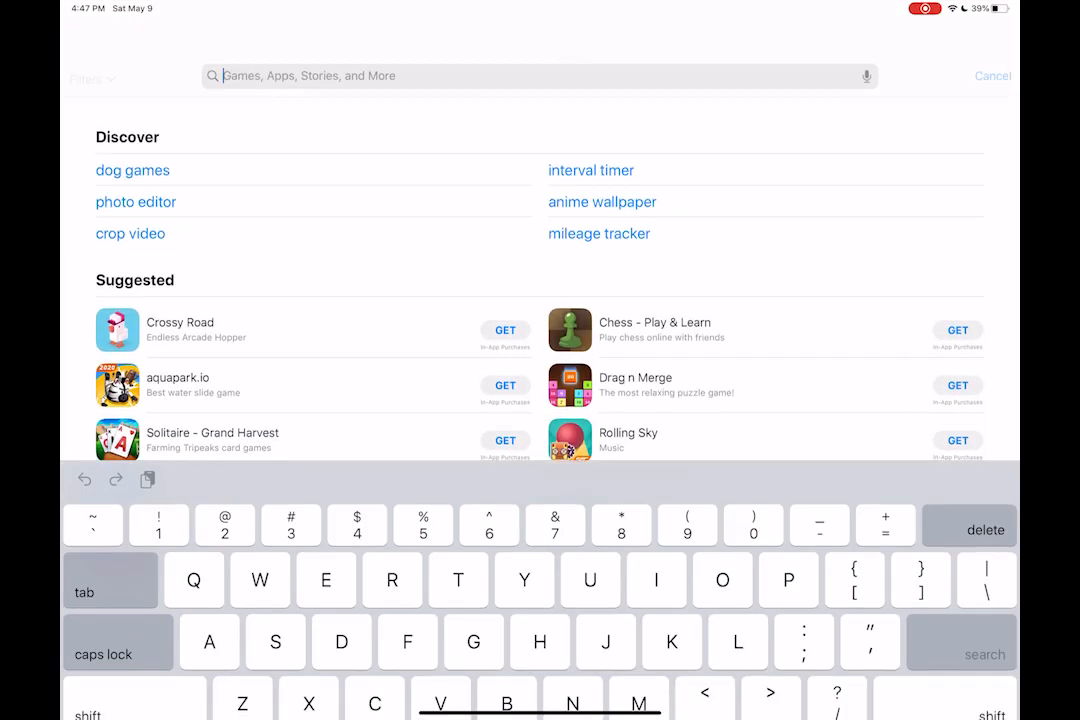
# Search the App Store for 'izip' and locate iZip - Zip Unzip Unrar Tool in the results
pyautogui.write('izi')
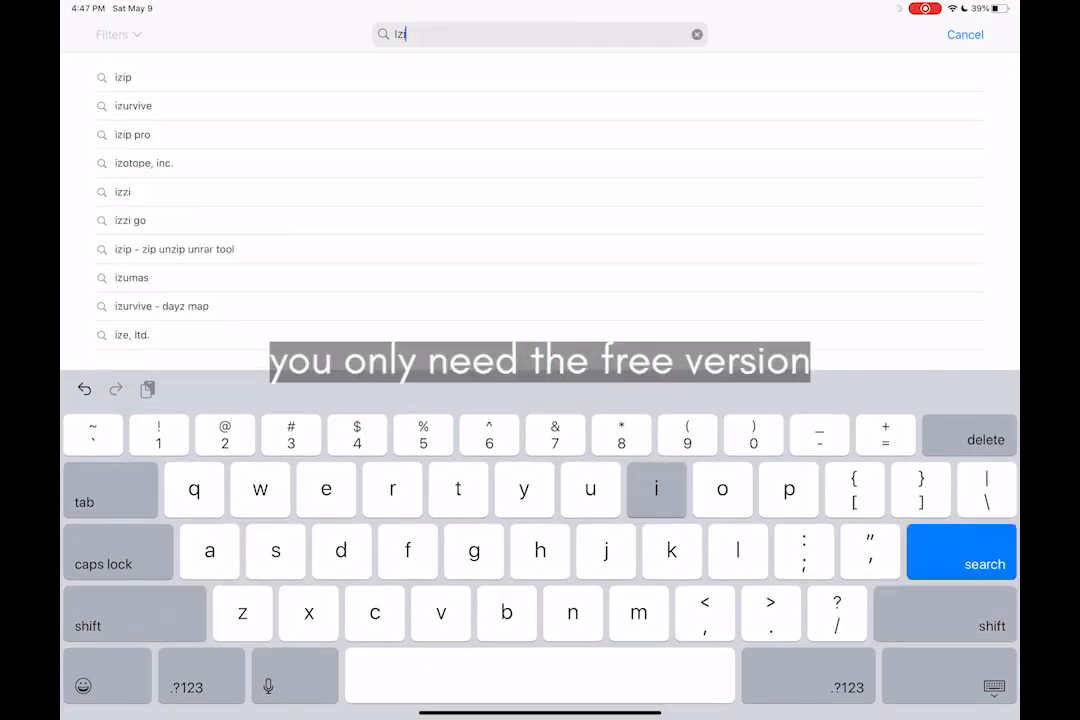
pyautogui.click(960, 564)
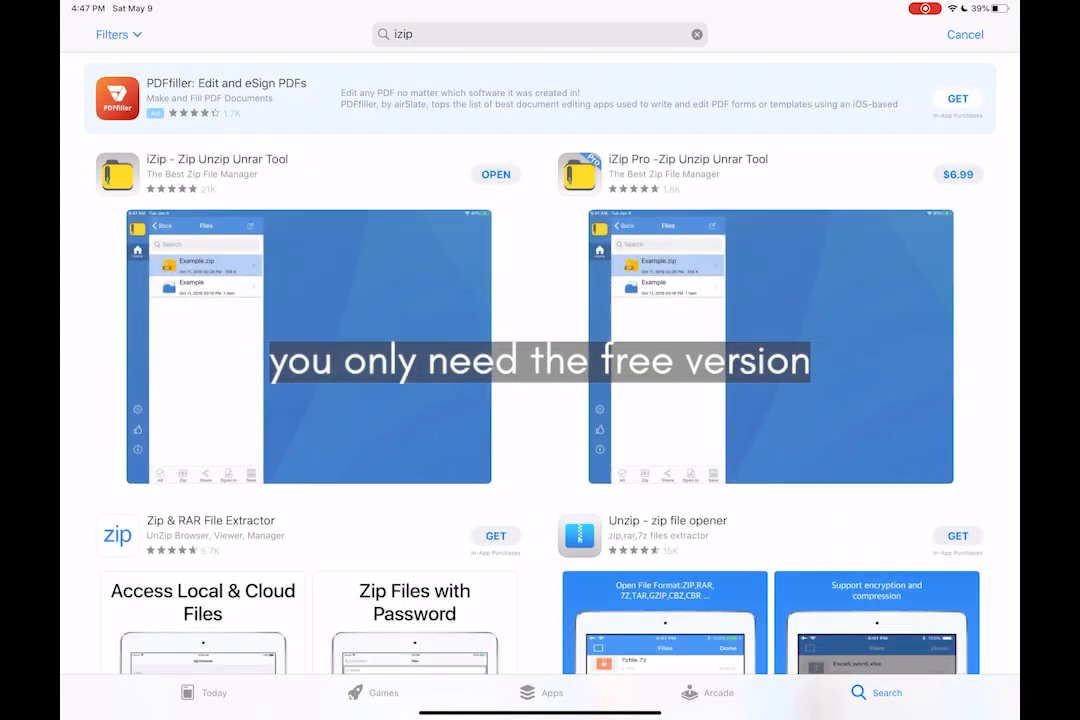
pyautogui.scroll(-3)
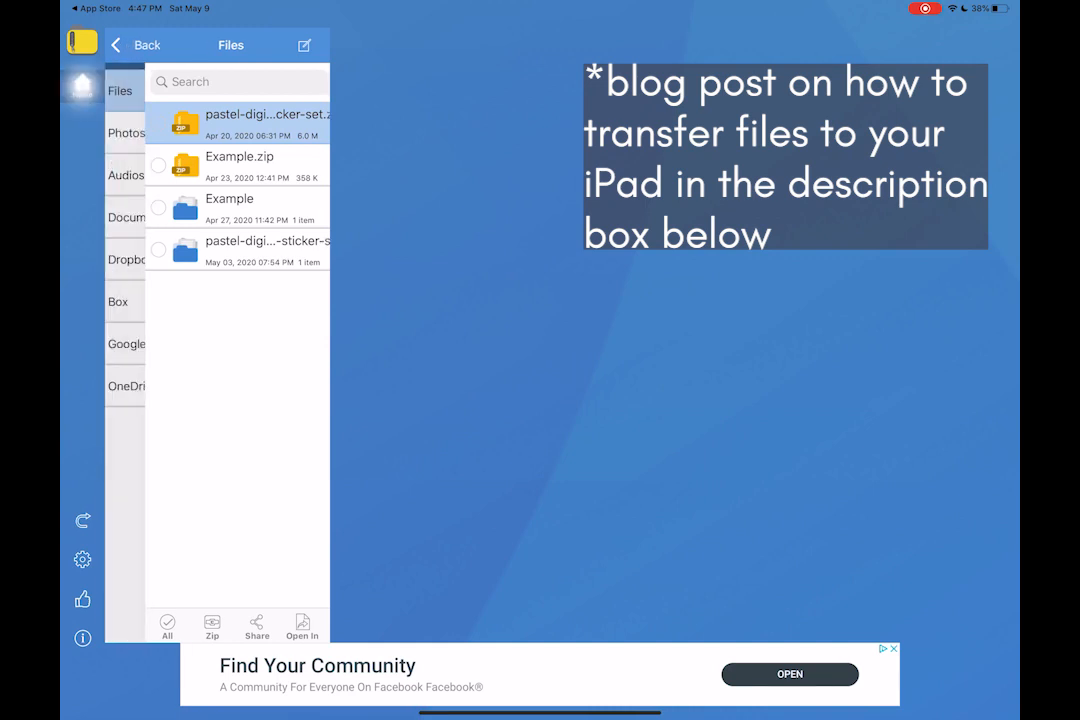
# Open pastel-digital-sticker-set.zip from iZip's Files list to show its sticker-set folder
pyautogui.click(136, 44)
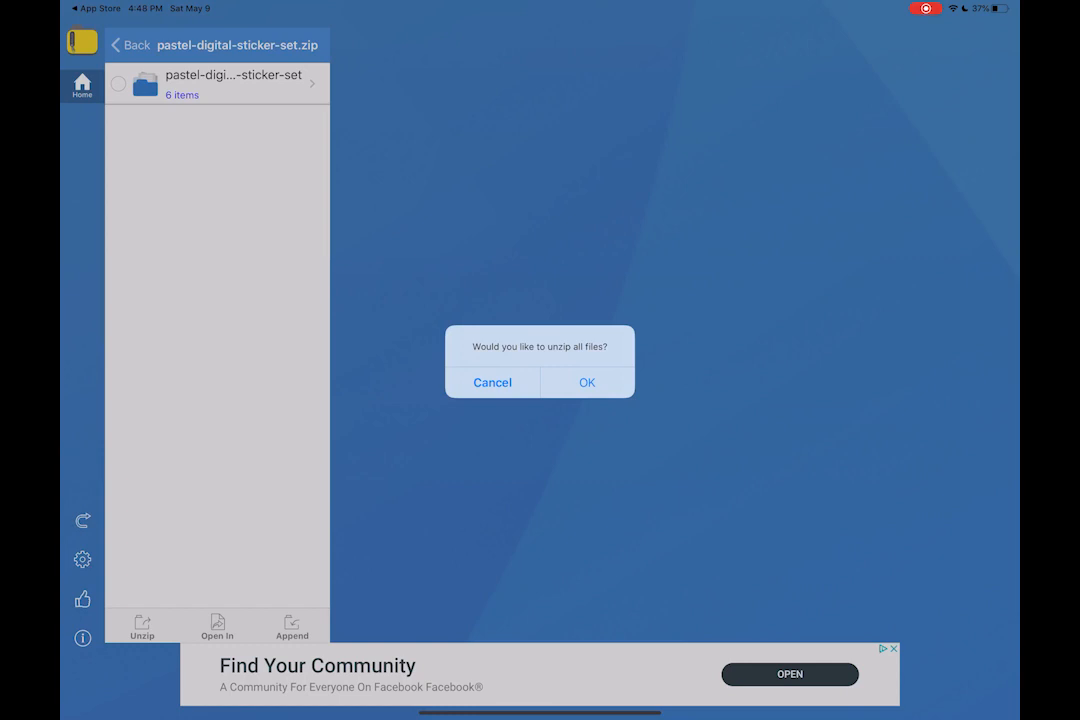
# Confirm unzipping all files so the sticker set's extracted contents are listed
pyautogui.click(588, 382)
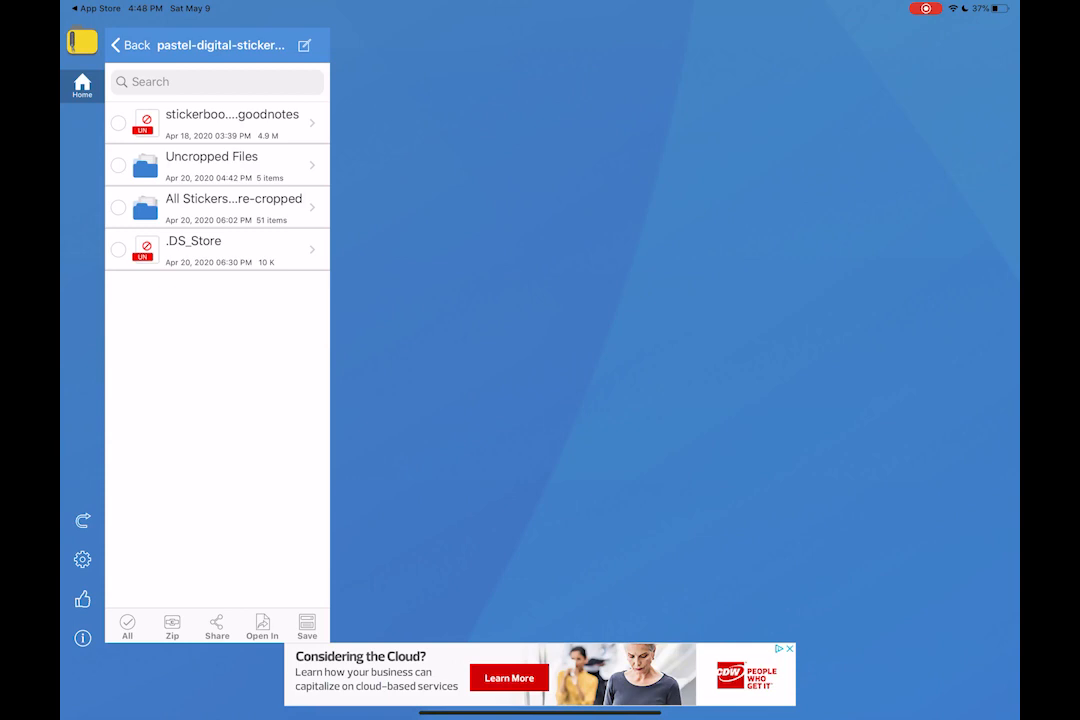
# View stickerbook_A4.goodnotes, try Open in, then dismiss the share sheet back to the viewer
pyautogui.click(216, 124)
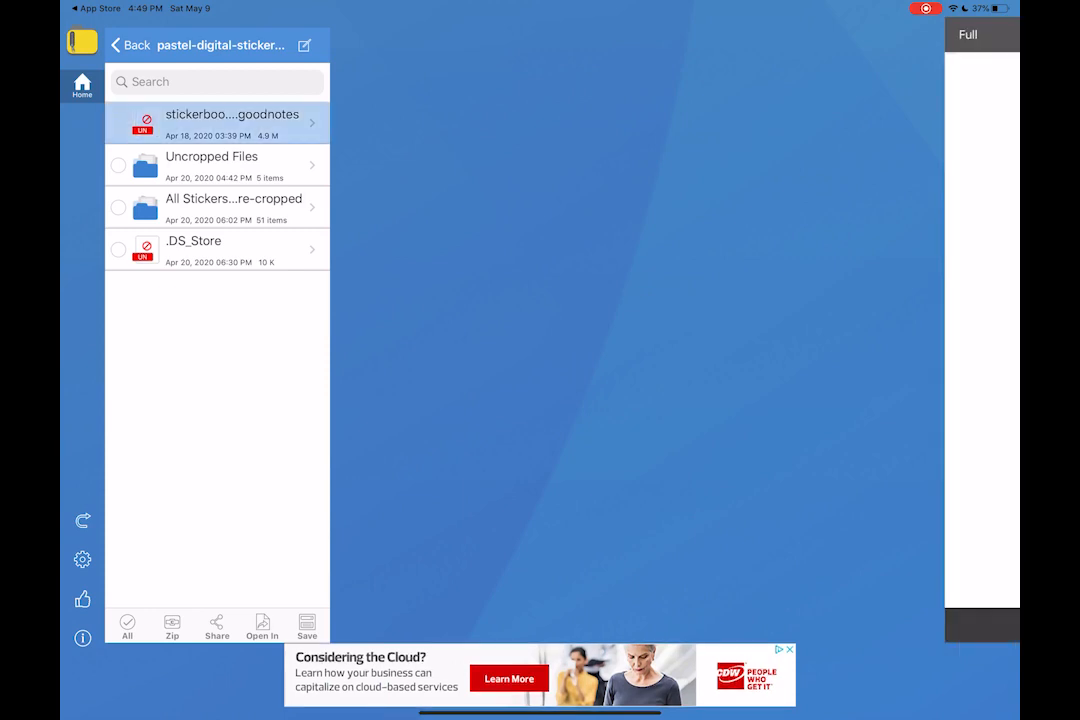
pyautogui.click(232, 120)
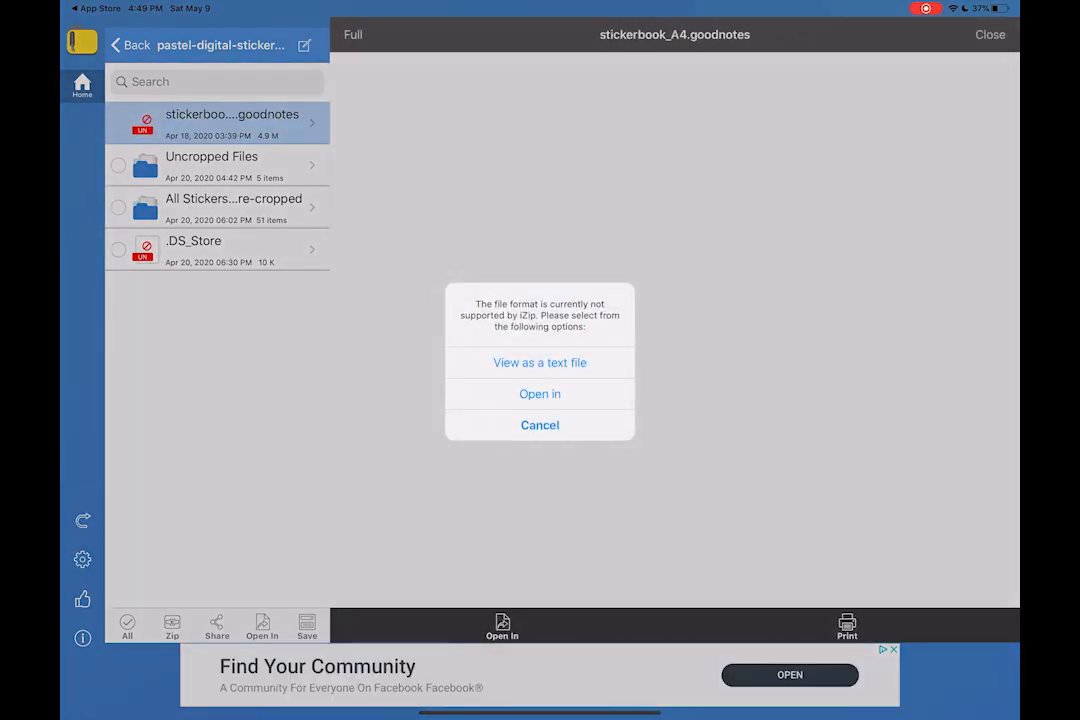
pyautogui.click(540, 392)
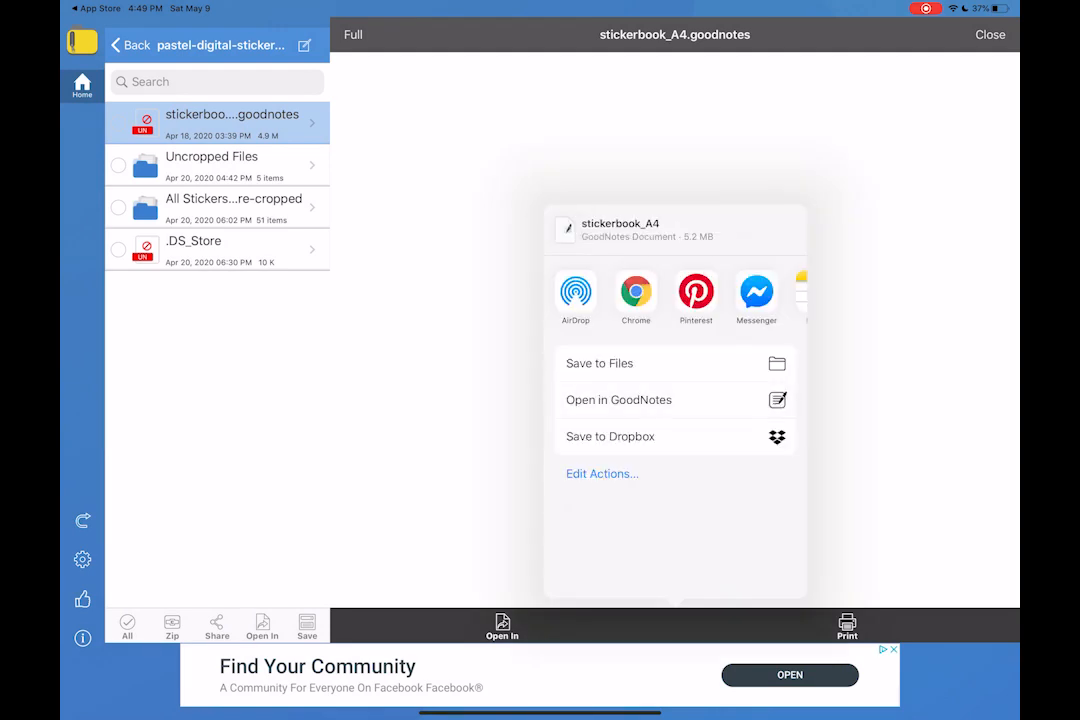
pyautogui.click(618, 400)
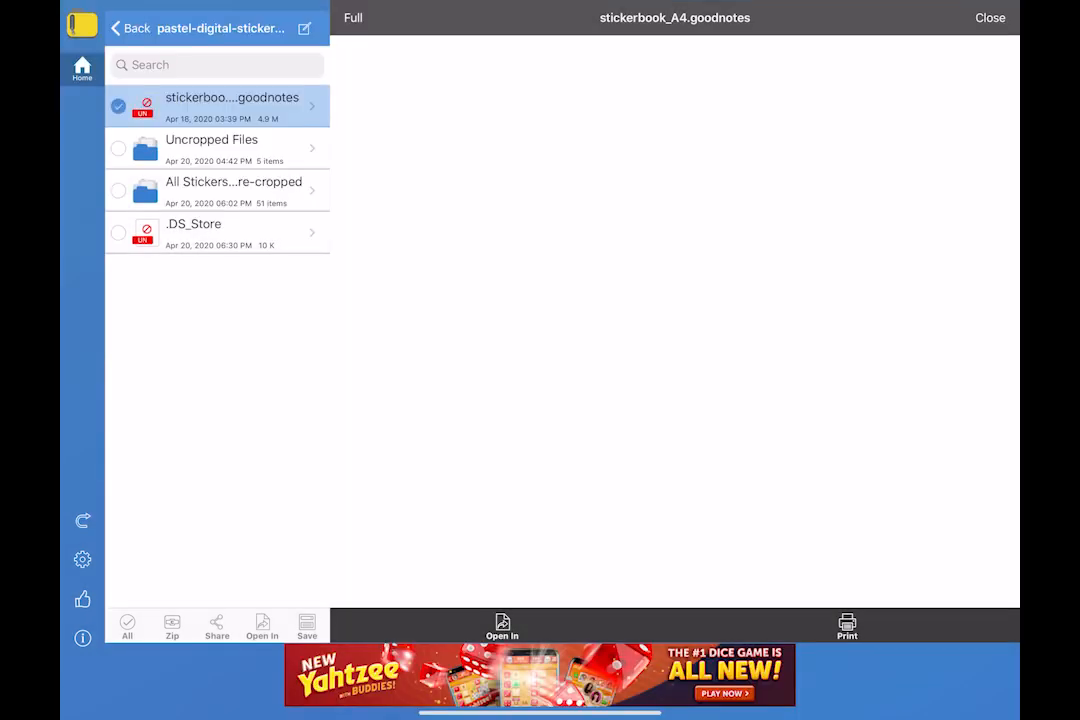
pyautogui.click(262, 624)
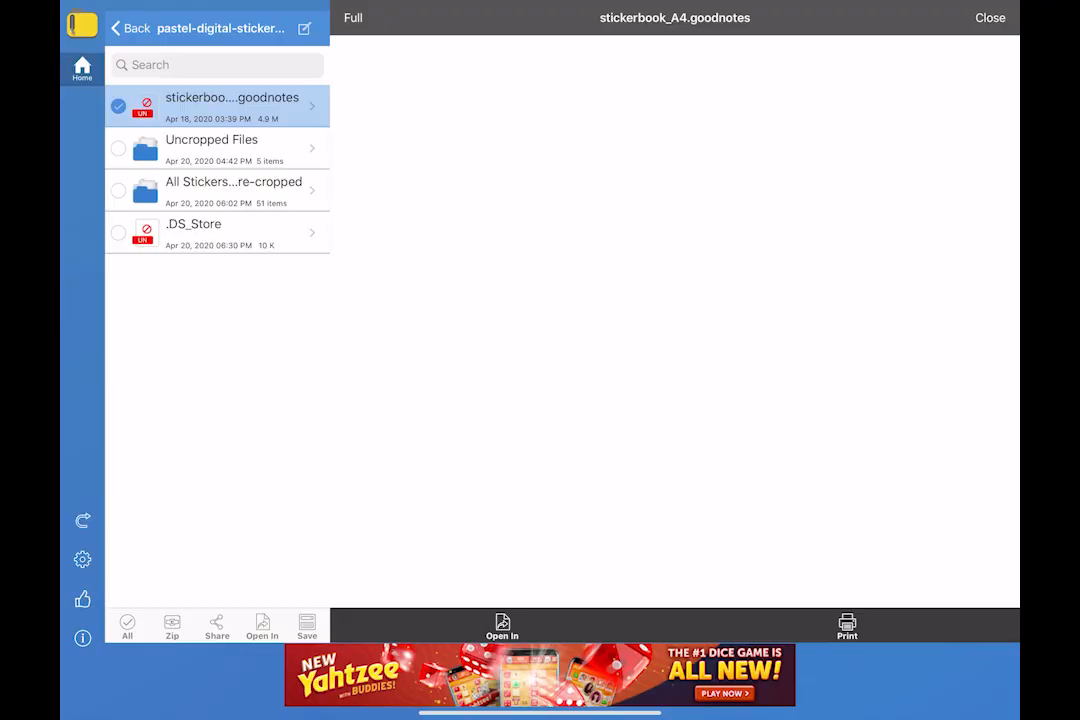
# Open the Uncropped Files folder listing the sticker PNG images
pyautogui.click(212, 148)
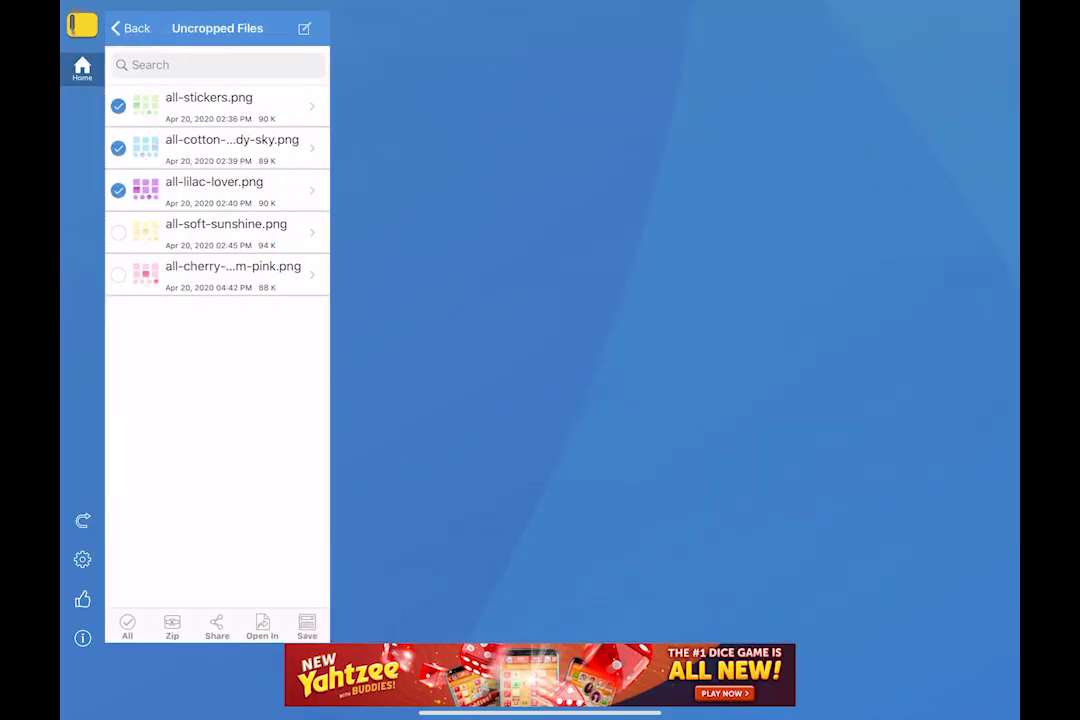
# Select all five PNG sticker sheets and save them to the photo library
pyautogui.click(128, 624)
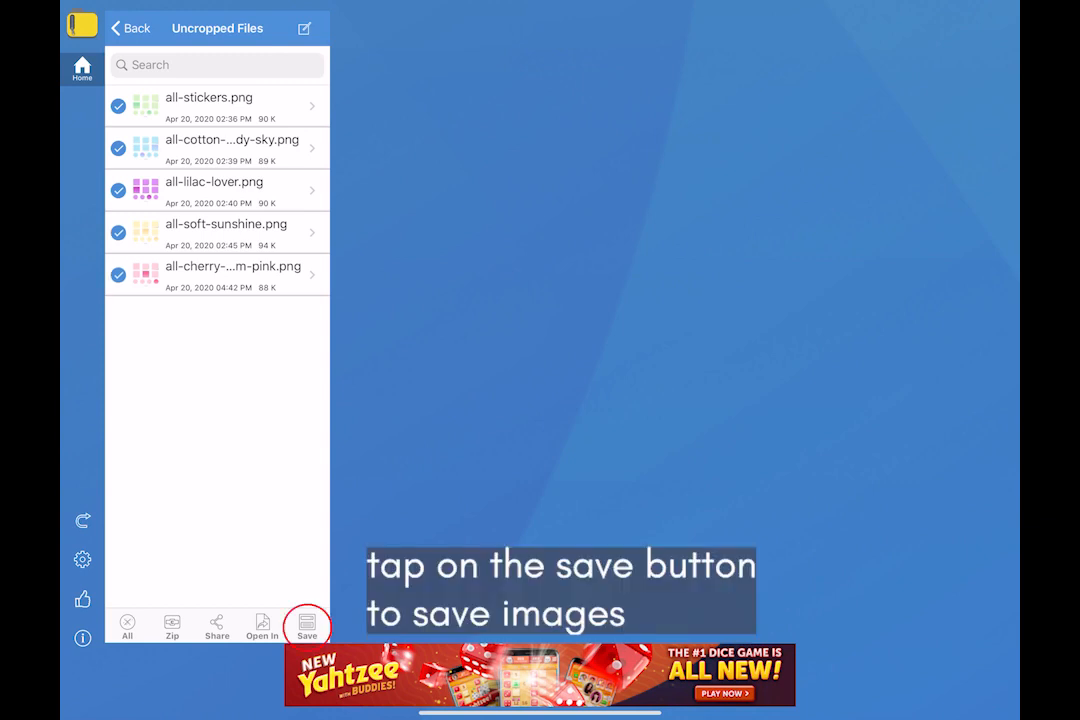
pyautogui.click(308, 624)
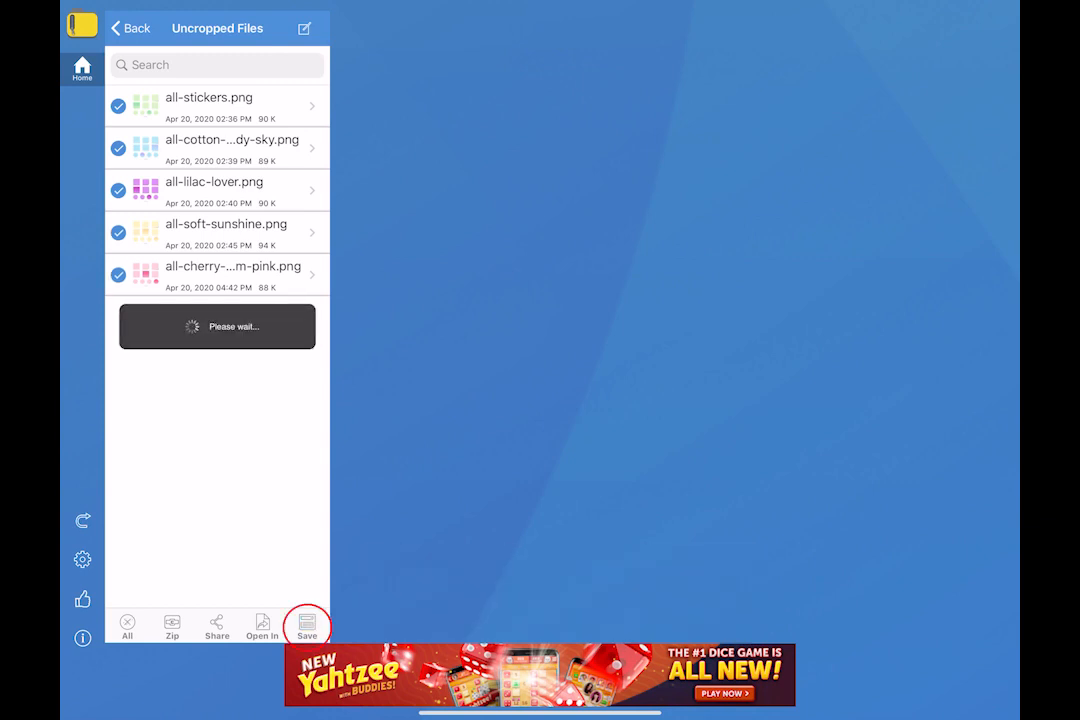